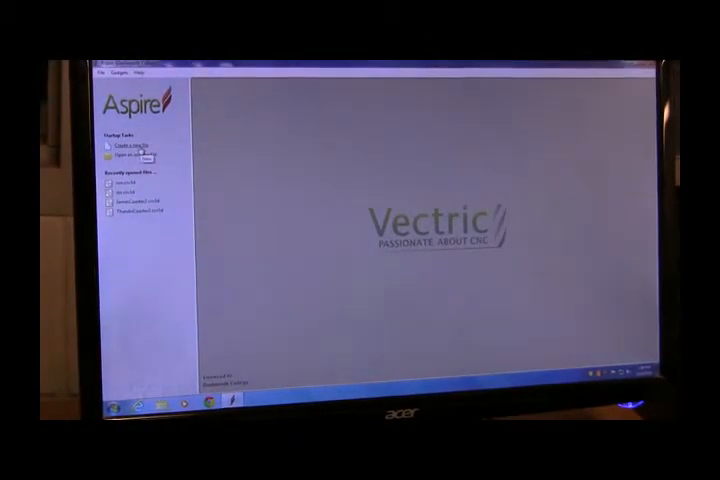
Create a new Aspire file to reach the Job Setup form.
click(128, 144)
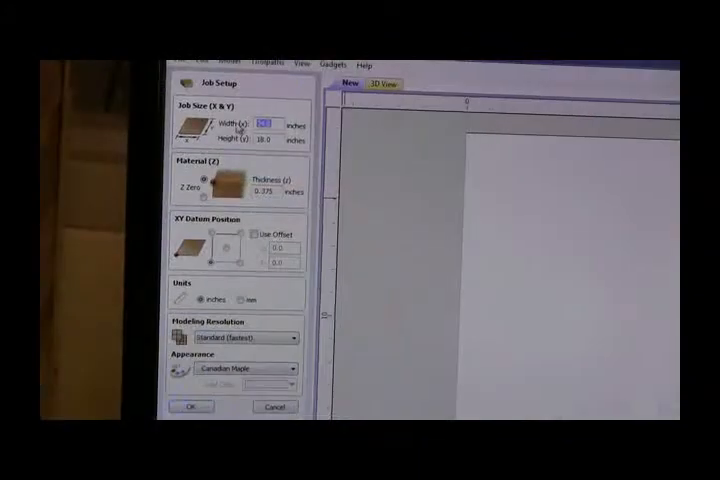
Confirm the job setup and start the Draw Rectangle tool.
click(188, 406)
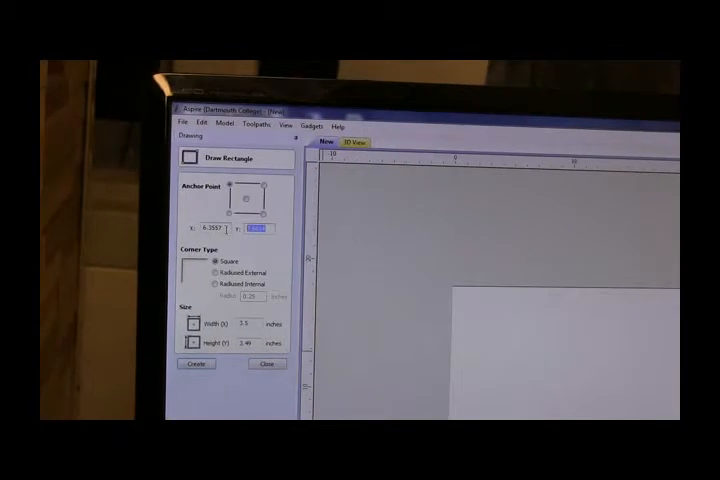
Set the rectangle's X anchor position to 7.6614.
click(208, 228)
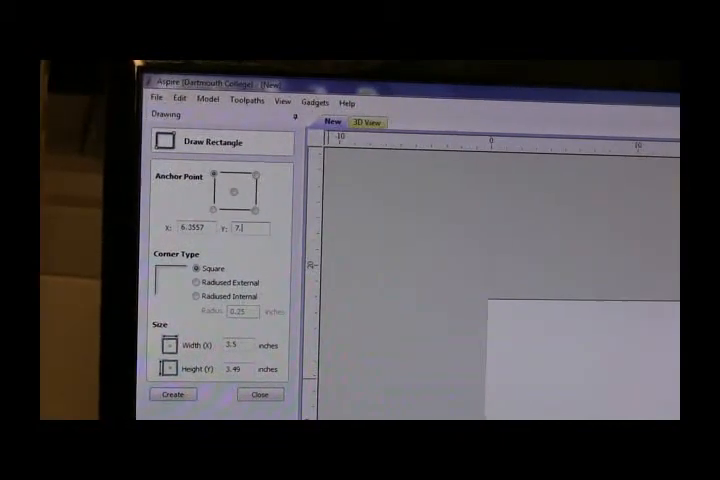
text(7.6614)
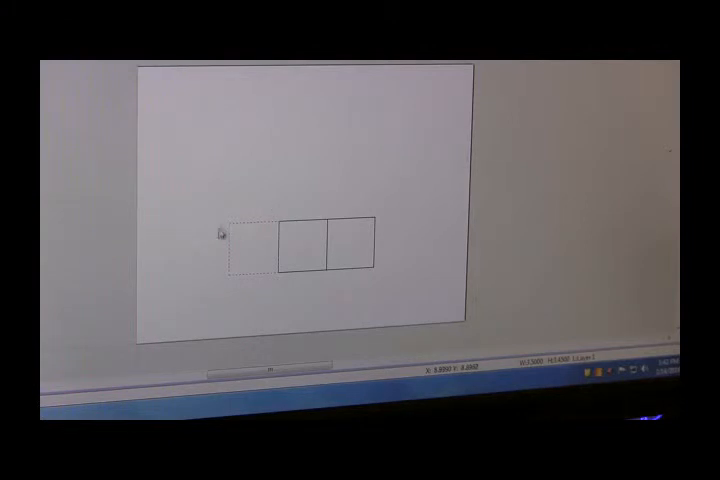
mouse_move(244, 228)
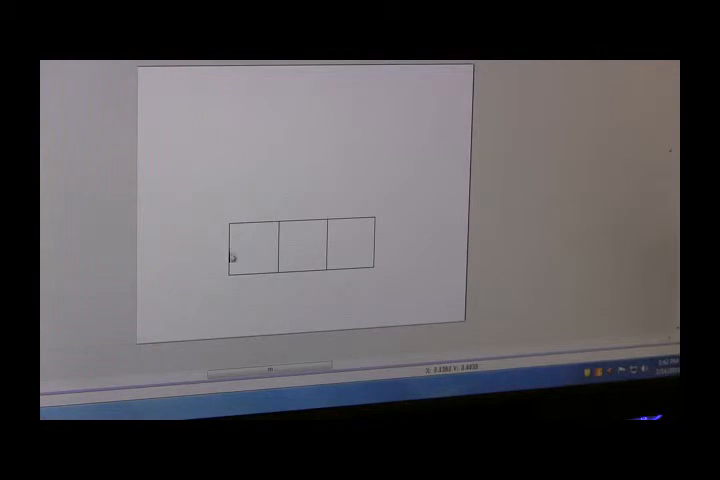
mouse_move(276, 224)
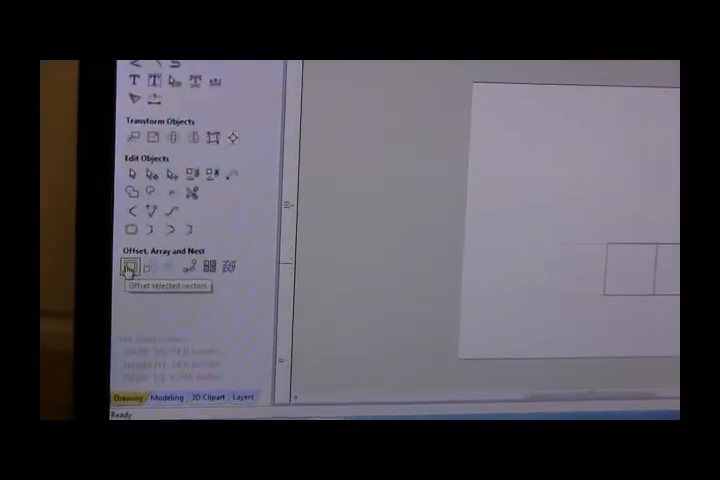
Offset the selected squares inward to give them a doubled border.
click(126, 268)
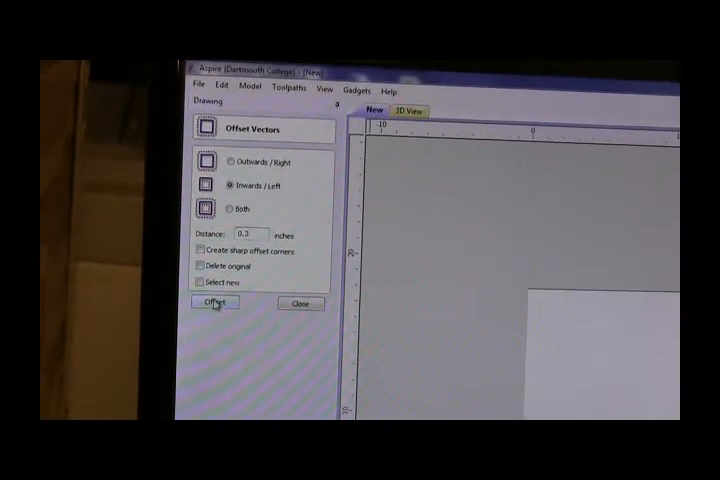
click(300, 304)
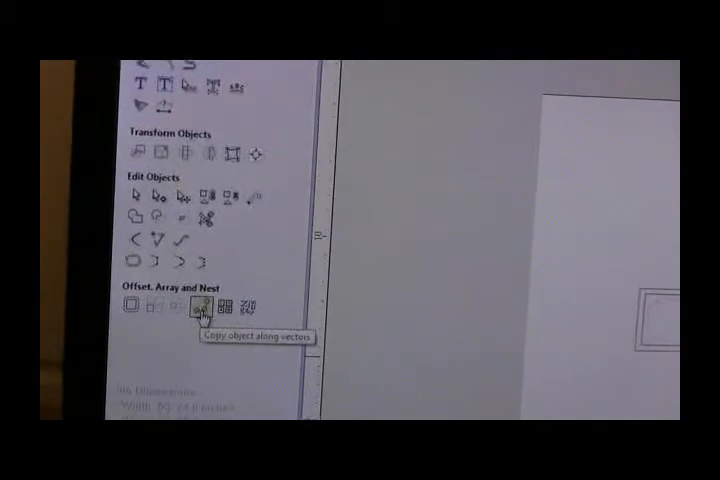
Copy the circle along the curve at 0.5 inch spacing with even spacing forced.
click(200, 306)
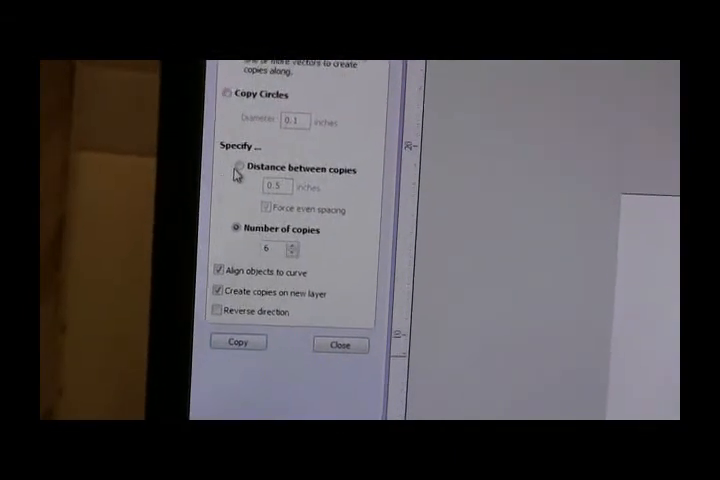
click(236, 168)
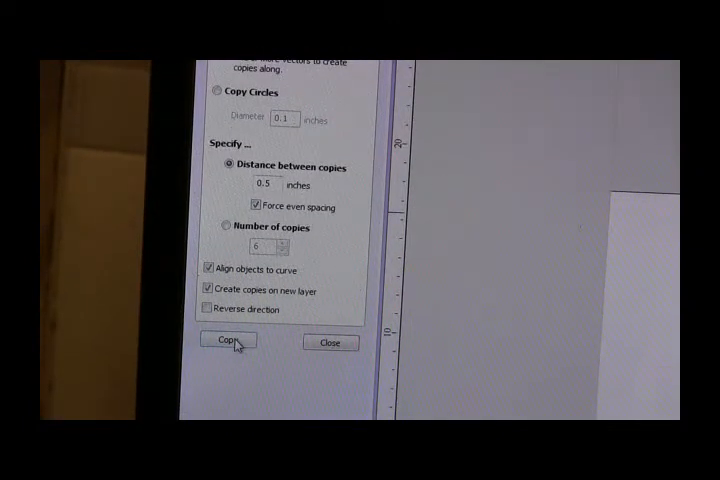
click(226, 342)
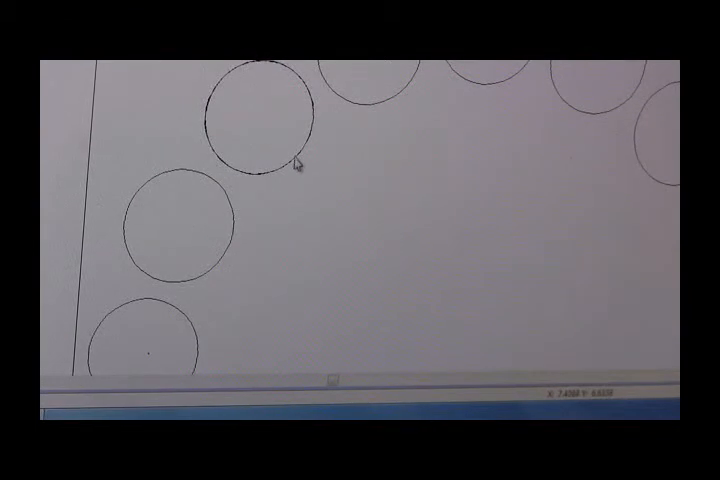
mouse_move(336, 238)
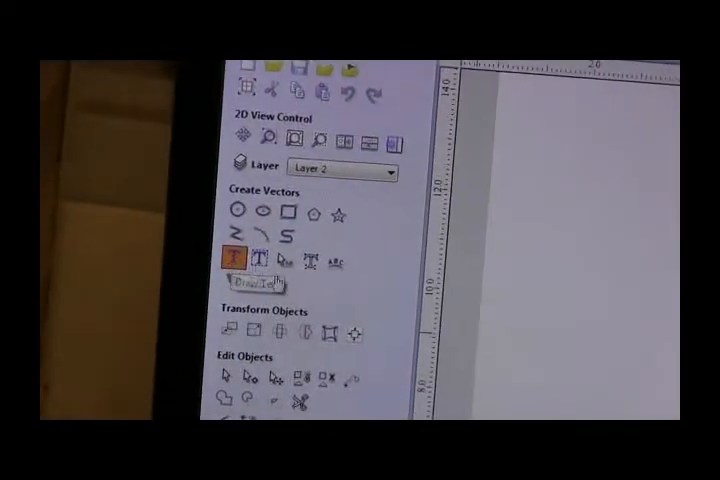
Create a text object reading MSHOP and choose its font.
click(240, 260)
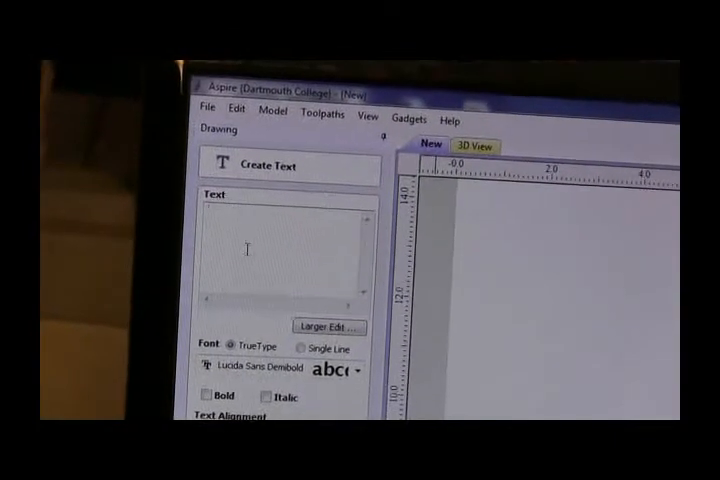
text(MSHOP)
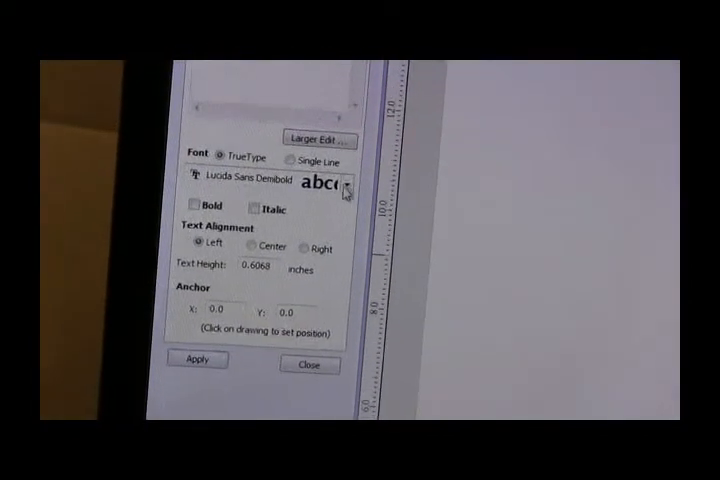
click(204, 218)
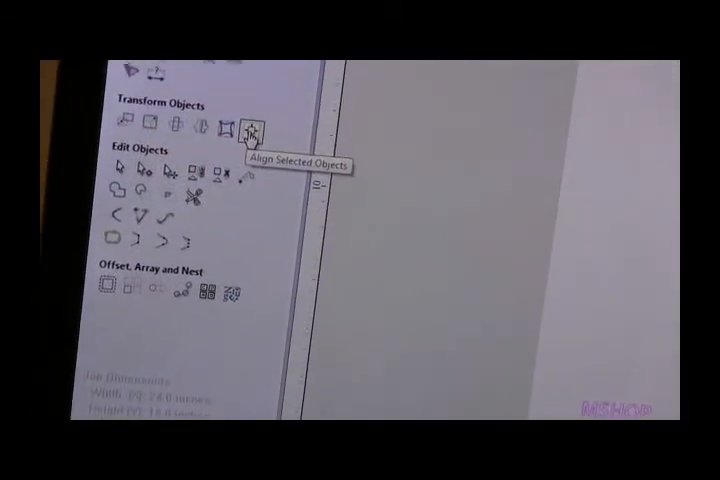
Bring up Align Selected Objects to center MSHOP in the ring of circles.
click(248, 128)
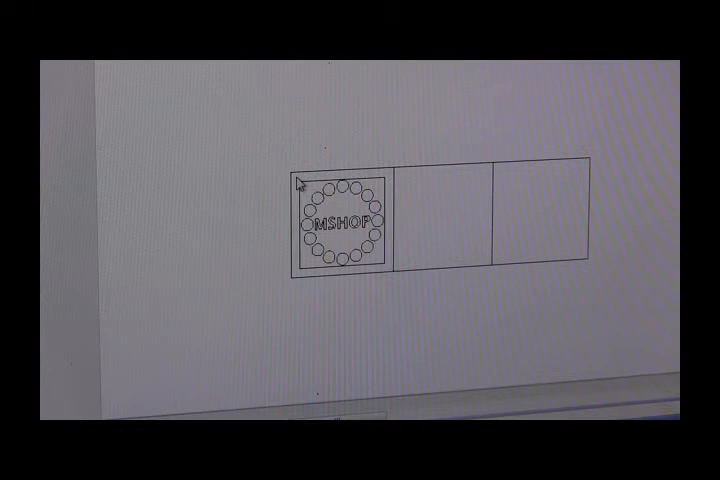
mouse_move(384, 278)
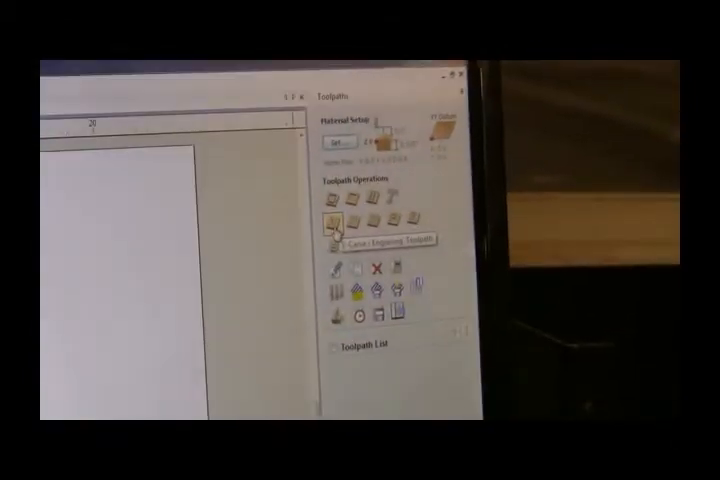
Start a V-Carving/Engraving toolpath for the coaster design.
click(336, 218)
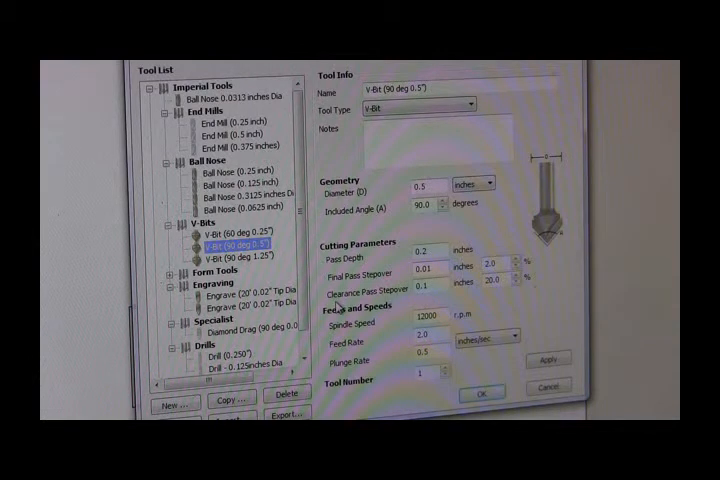
mouse_move(424, 302)
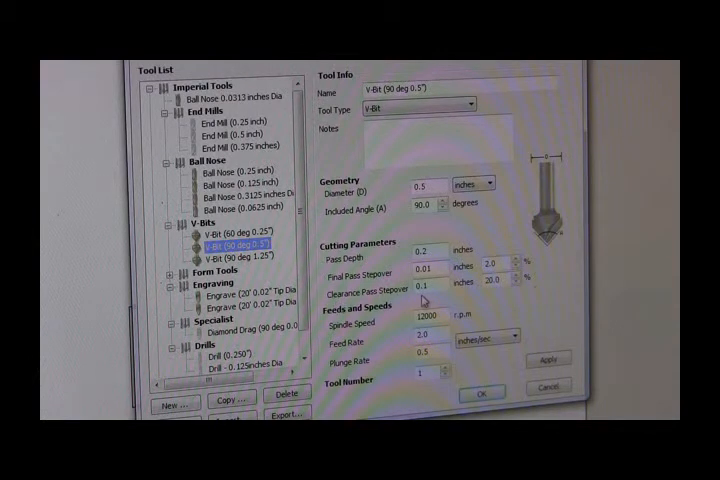
mouse_move(368, 340)
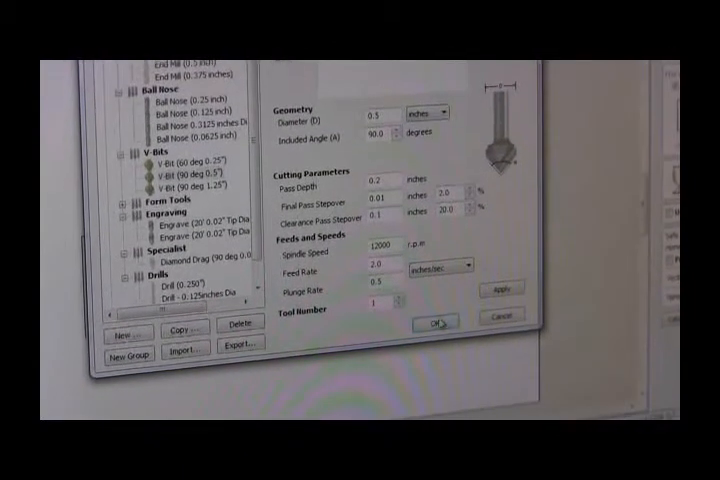
Confirm the 90-degree V-bit and calculate the V-carve toolpath.
click(436, 324)
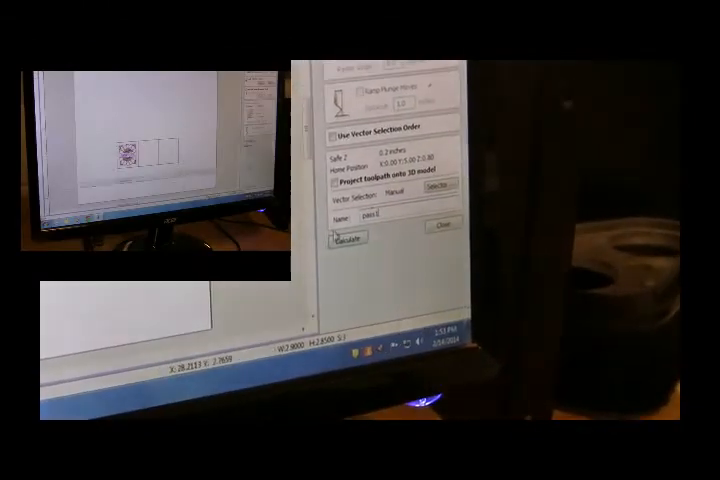
click(348, 238)
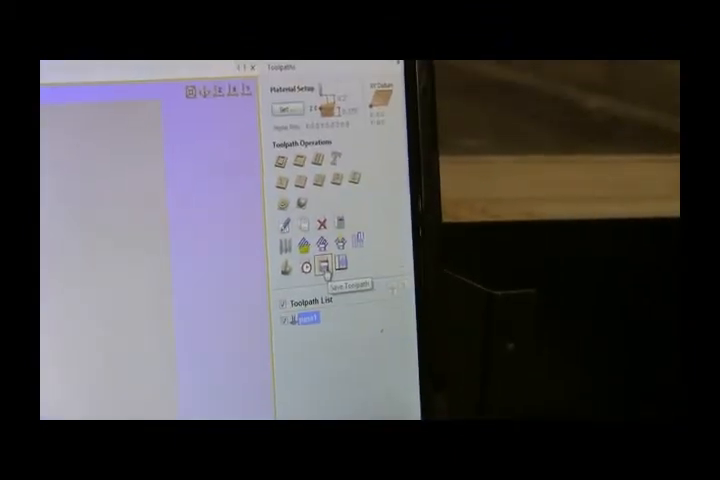
Save the V-carve toolpath as a ShopBot file to the desktop.
click(324, 268)
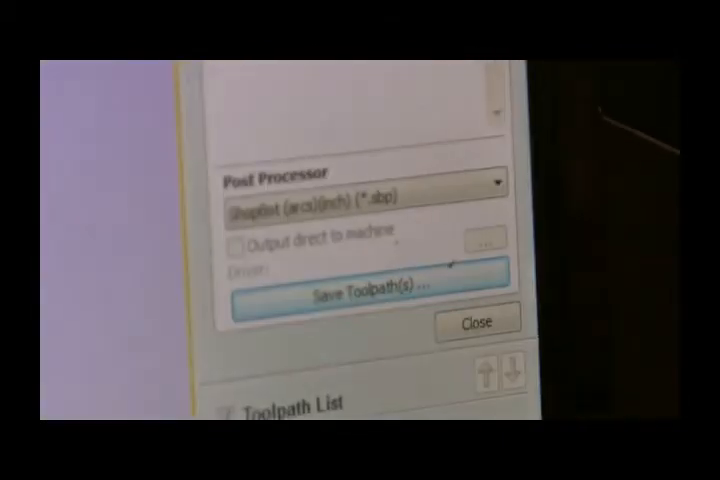
click(356, 290)
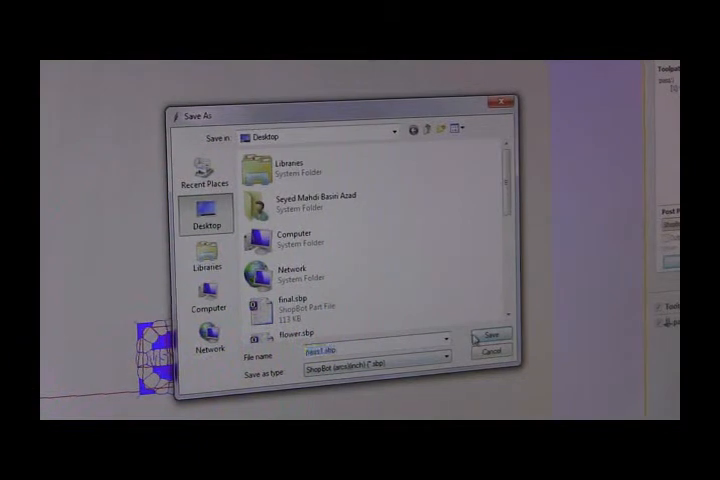
click(488, 334)
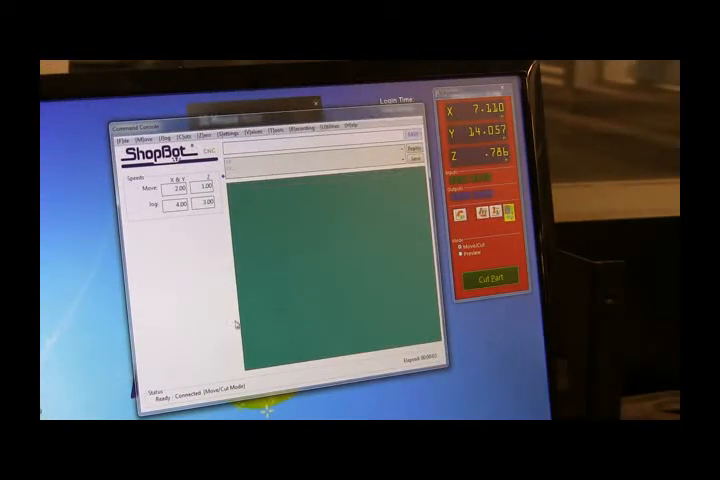
mouse_move(104, 316)
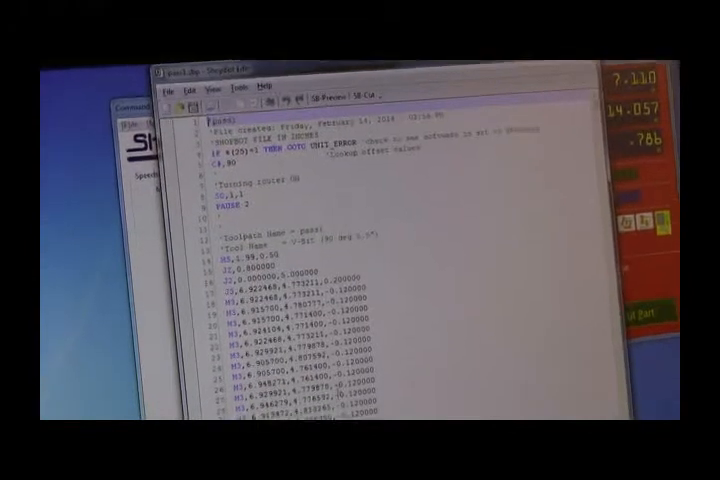
Scroll through the coaster .sbp toolpath's move commands in the editor.
scroll(down, 3)
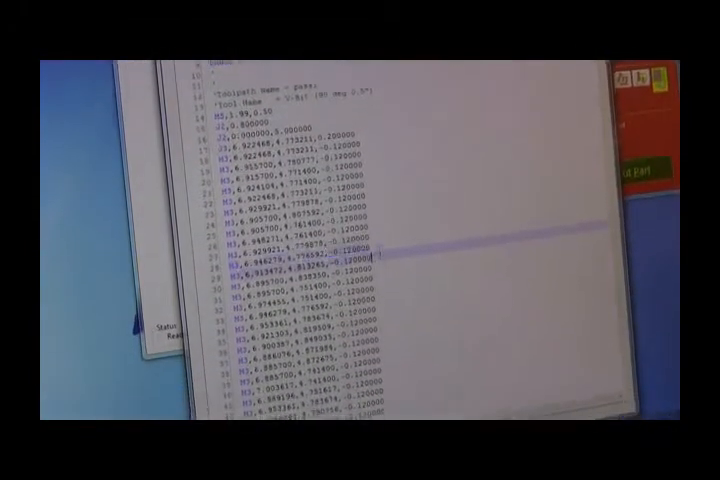
scroll(down, 3)
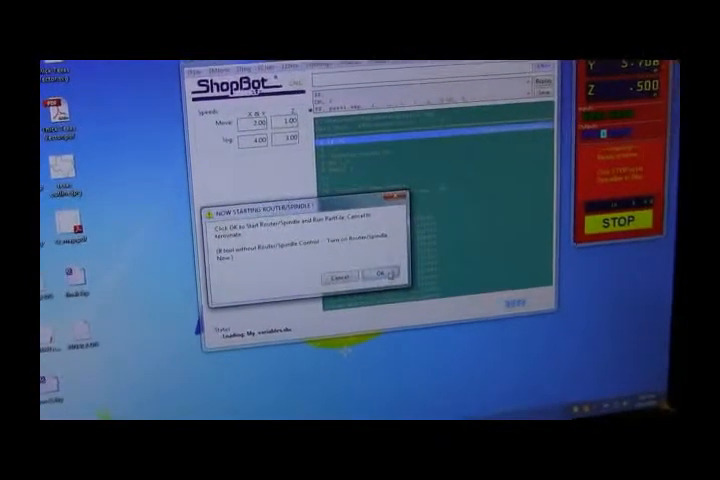
Confirm the router/spindle warning so the coaster V-carve file begins cutting.
click(382, 276)
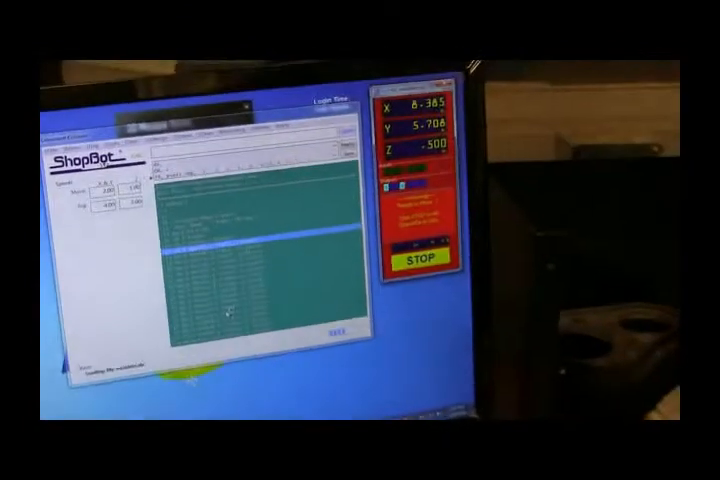